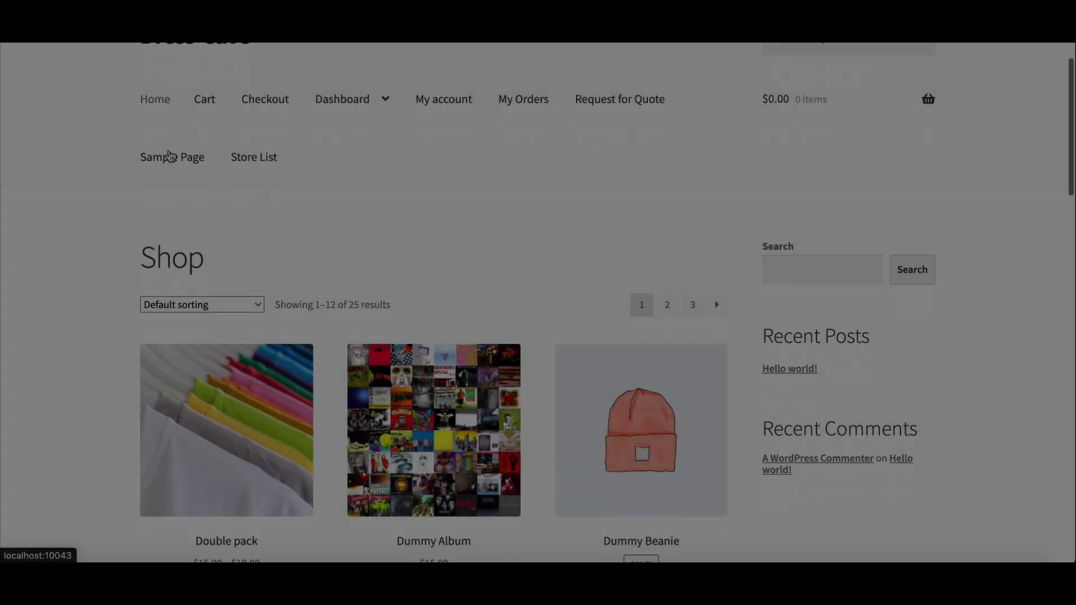
Review the admin page and go into the WooCommerce store settings
scroll("down", 3)
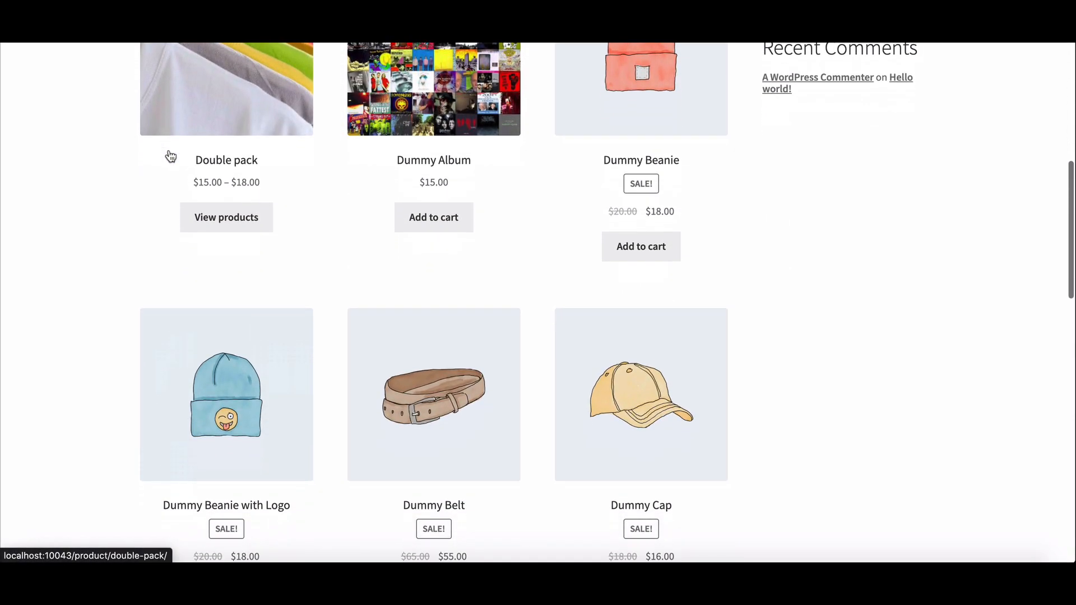
scroll("down", 3)
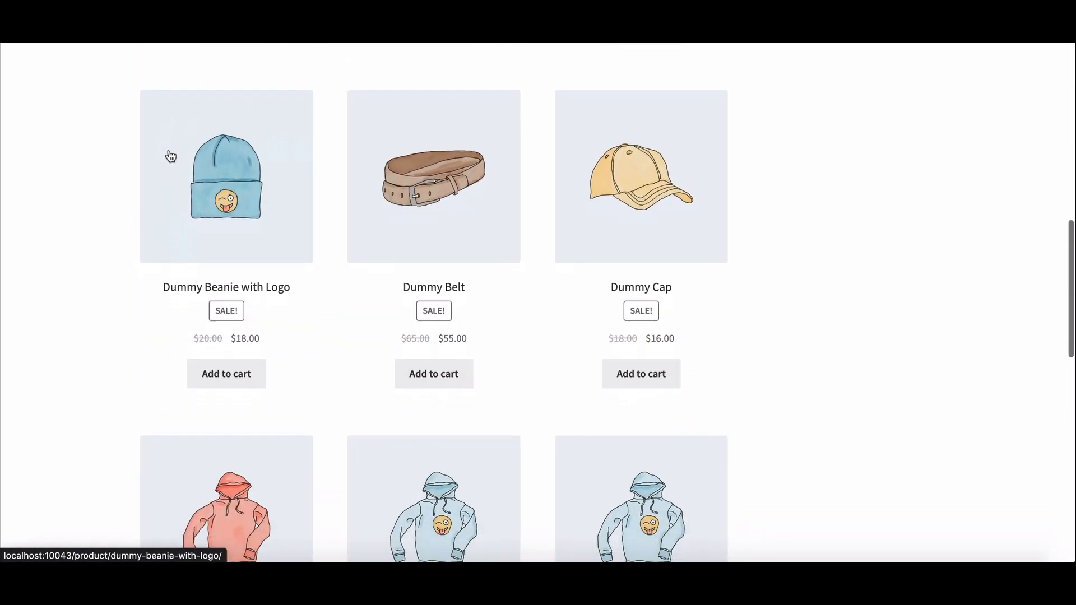
scroll("down", 3)
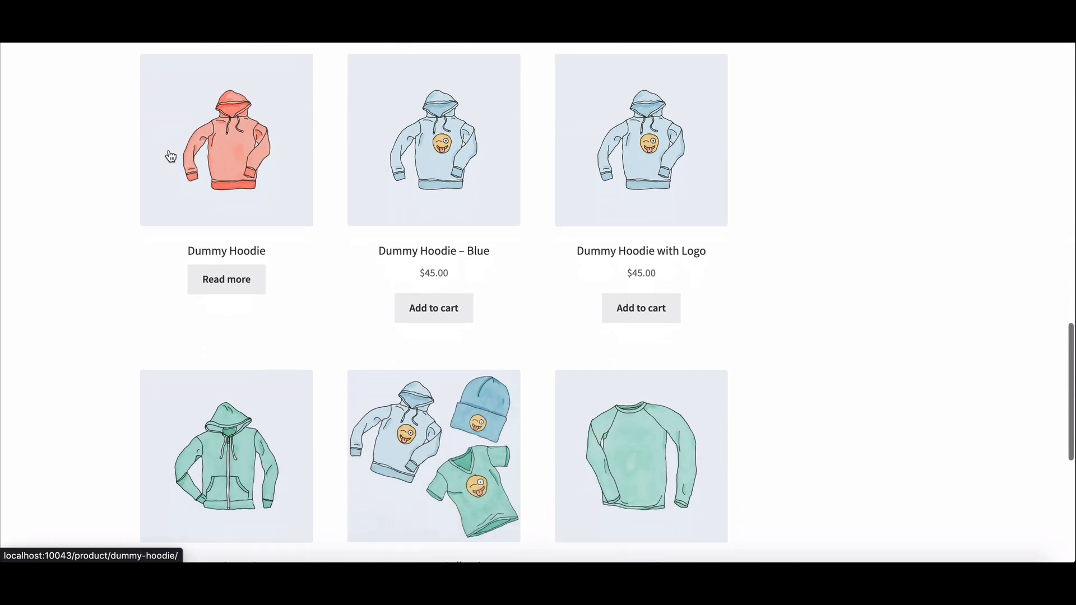
scroll("down", 3)
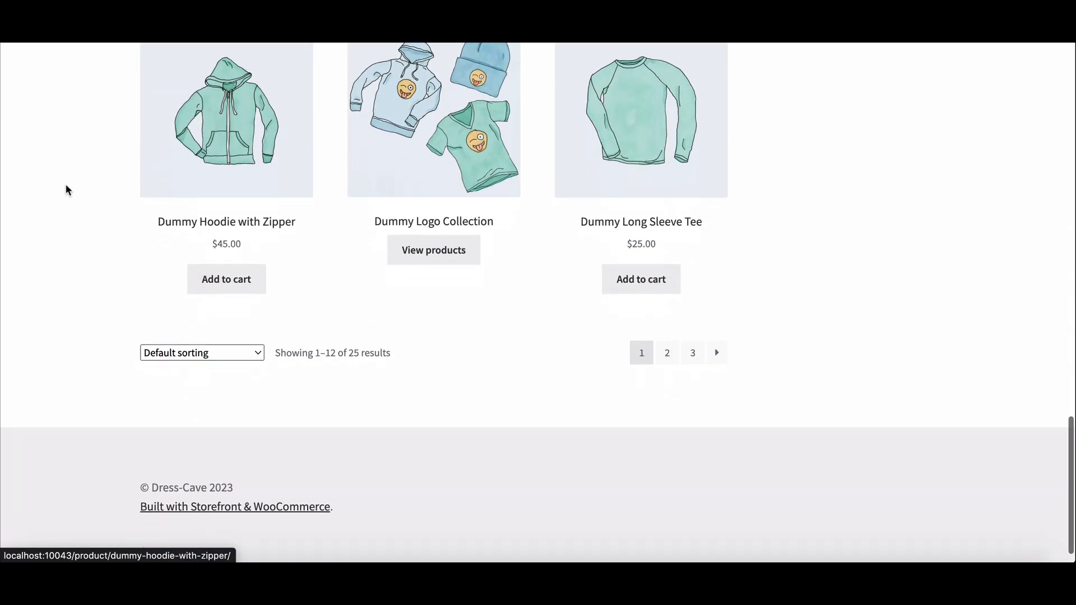
scroll("up", 3)
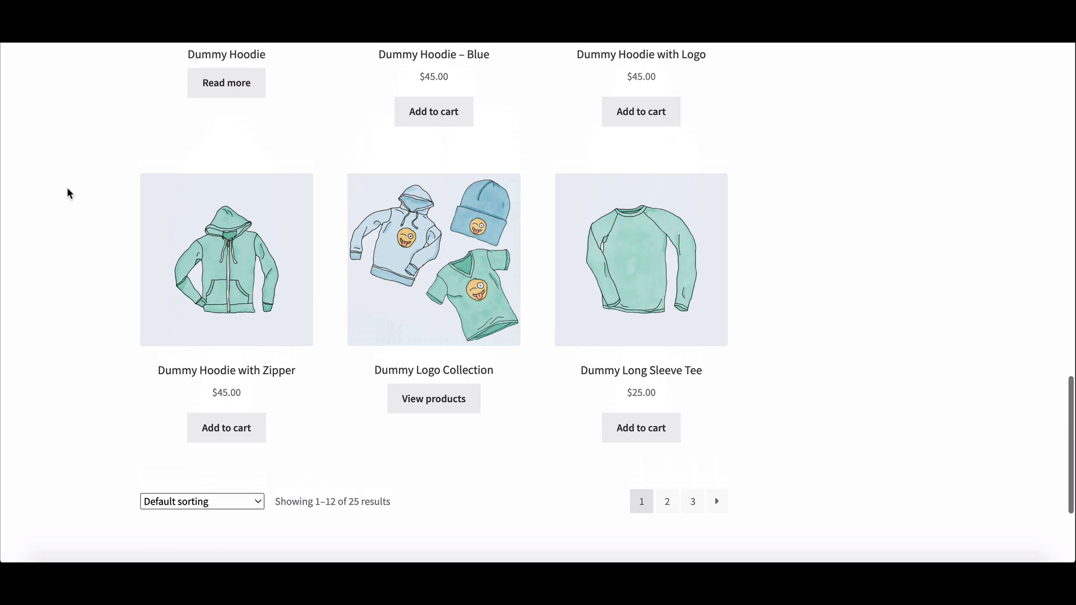
scroll("up", 3)
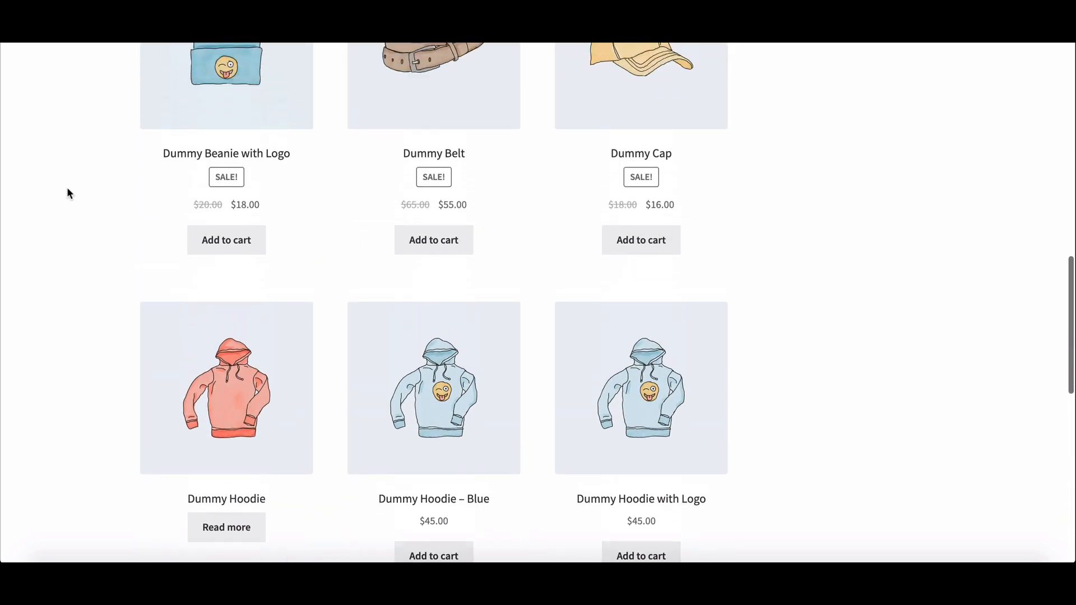
scroll("up", 3)
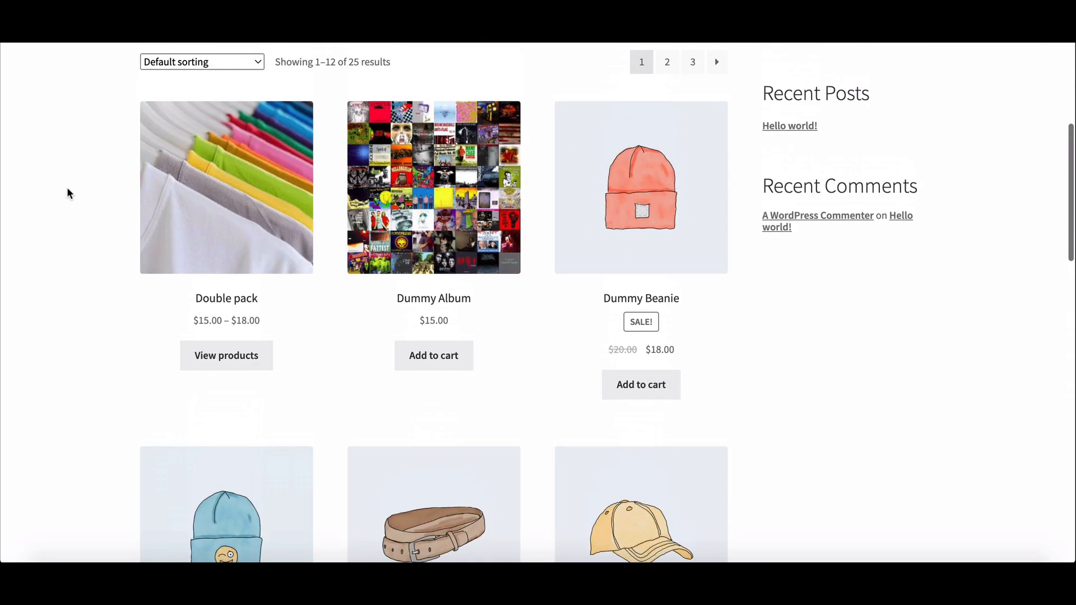
scroll("up", 3)
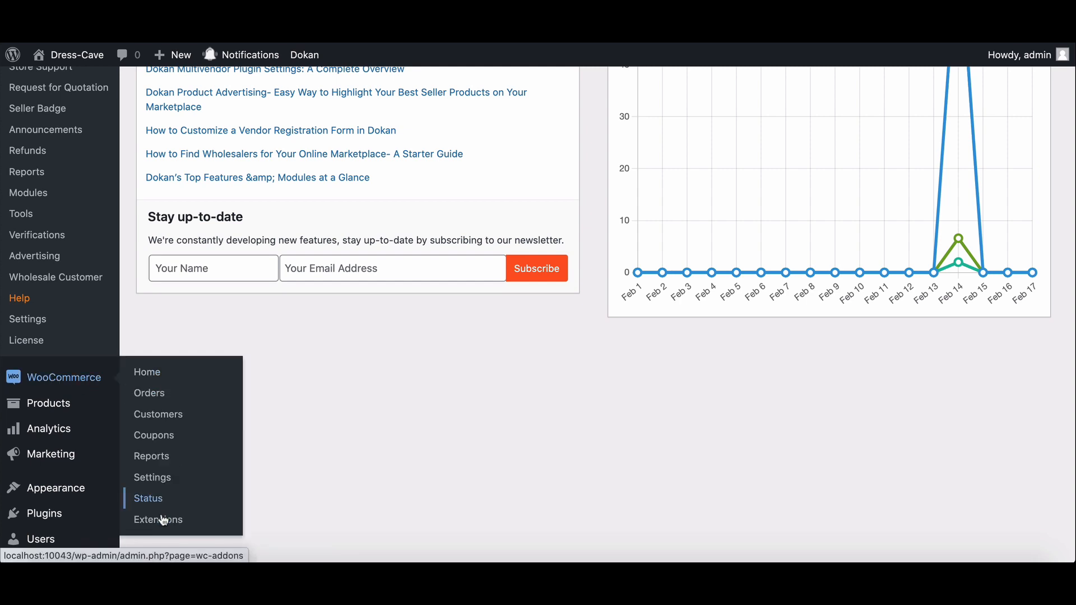
left_click(152, 477)
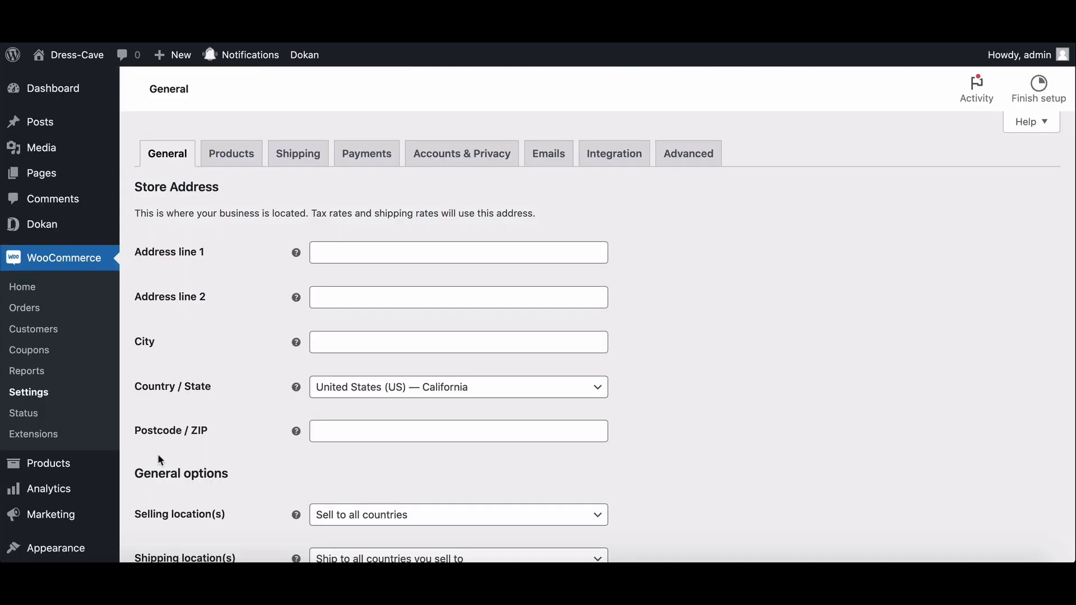
Show the Tax settings with the Standard rates table listing Alabama 3% and Arizona 4%
scroll("down", 3)
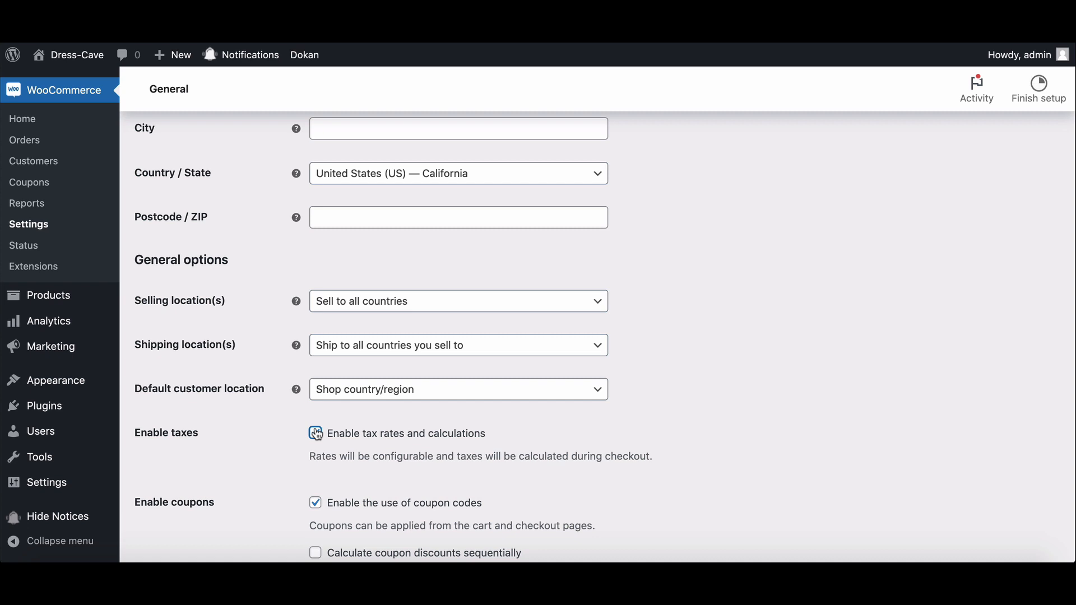
scroll("down", 3)
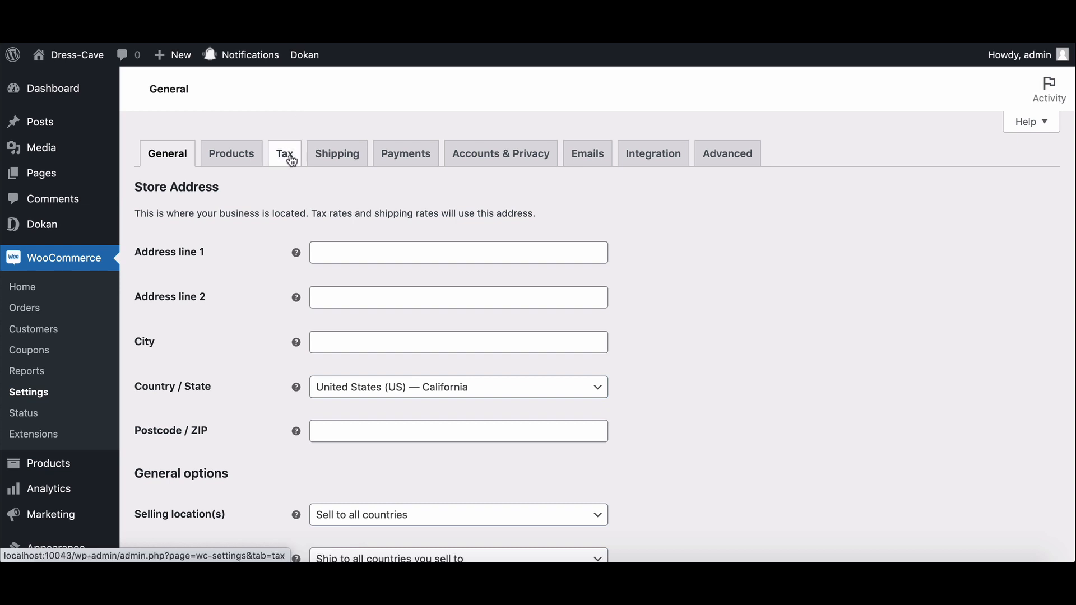
left_click(284, 153)
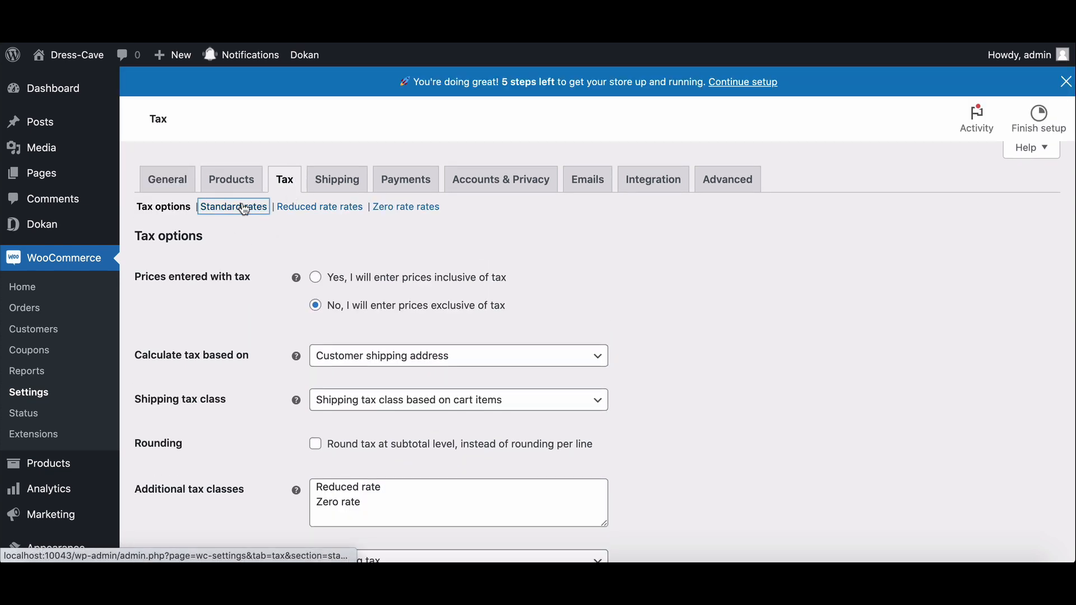
left_click(233, 207)
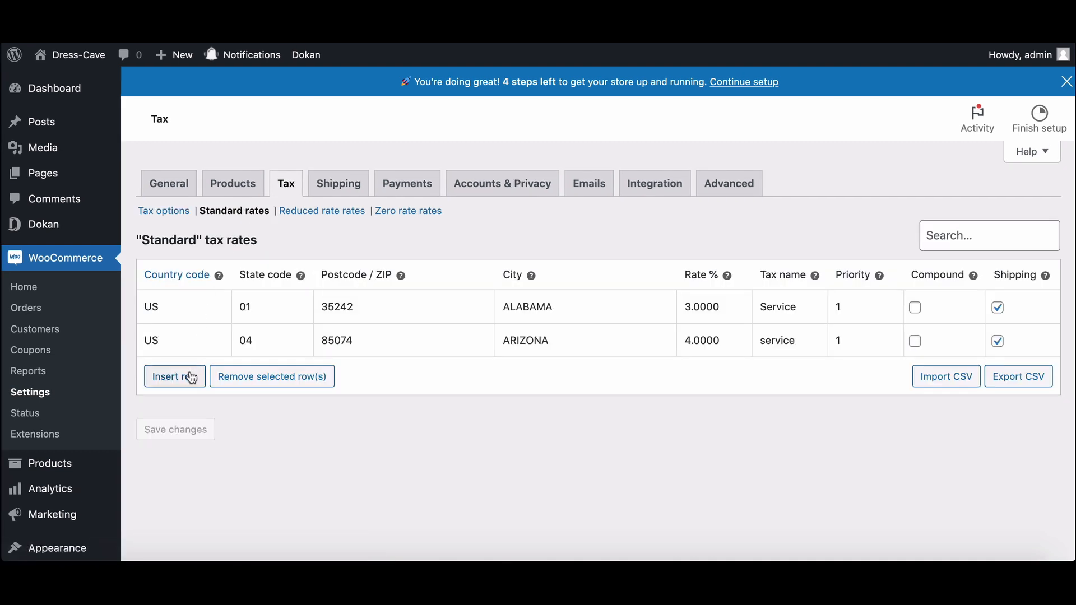
mouse_move(174, 376)
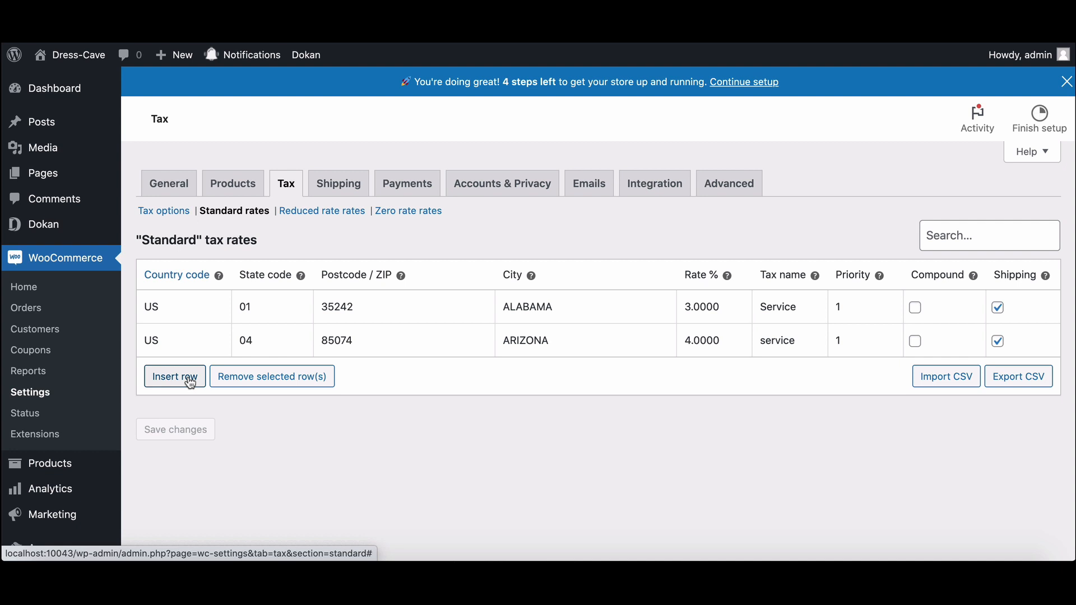
mouse_move(177, 379)
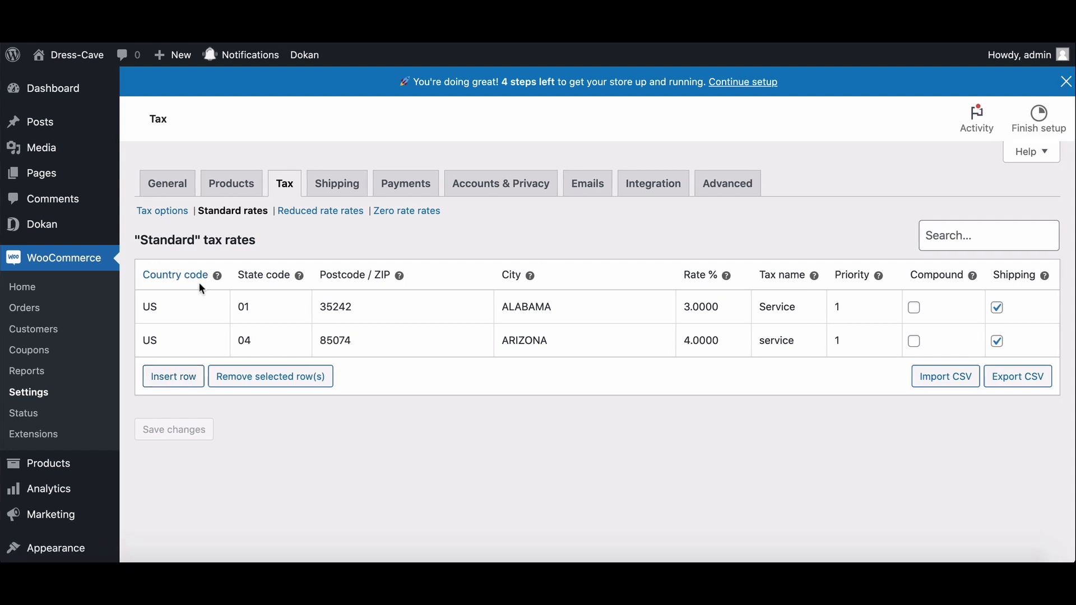
mouse_move(275, 290)
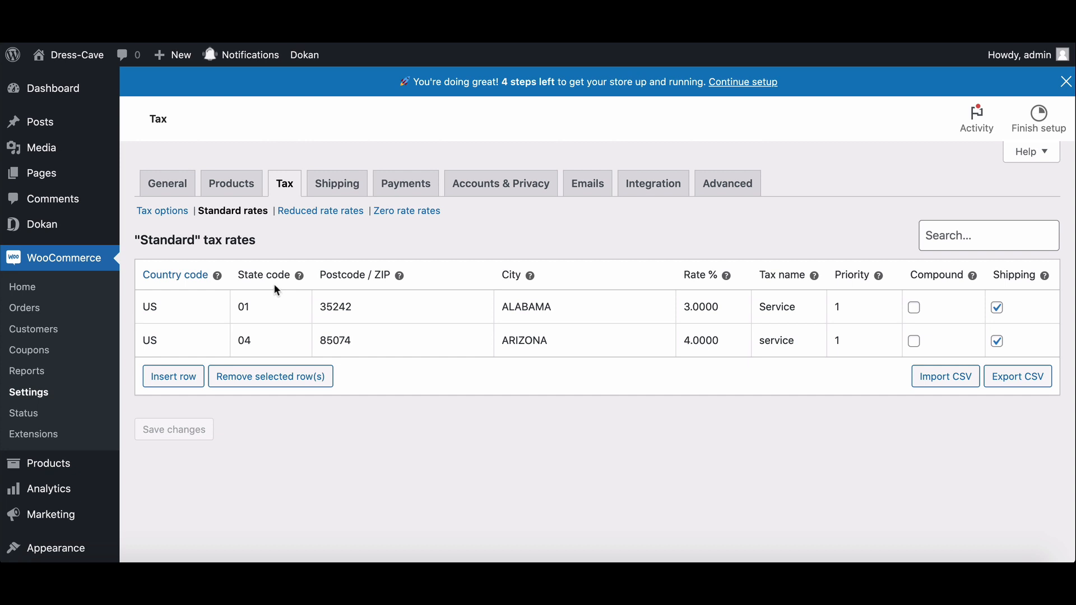
mouse_move(534, 292)
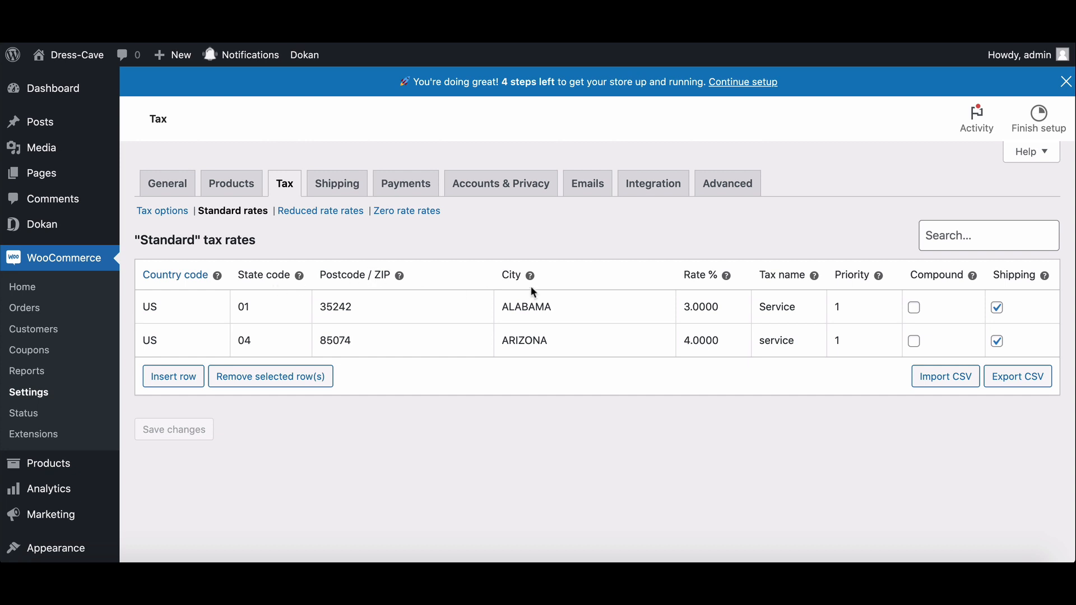
mouse_move(714, 289)
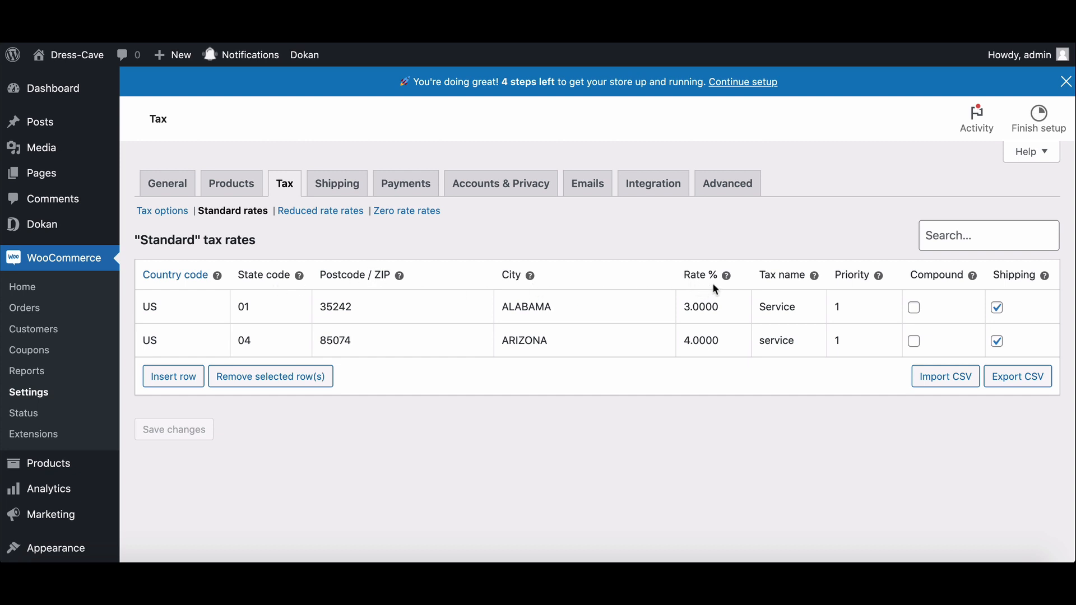
mouse_move(854, 290)
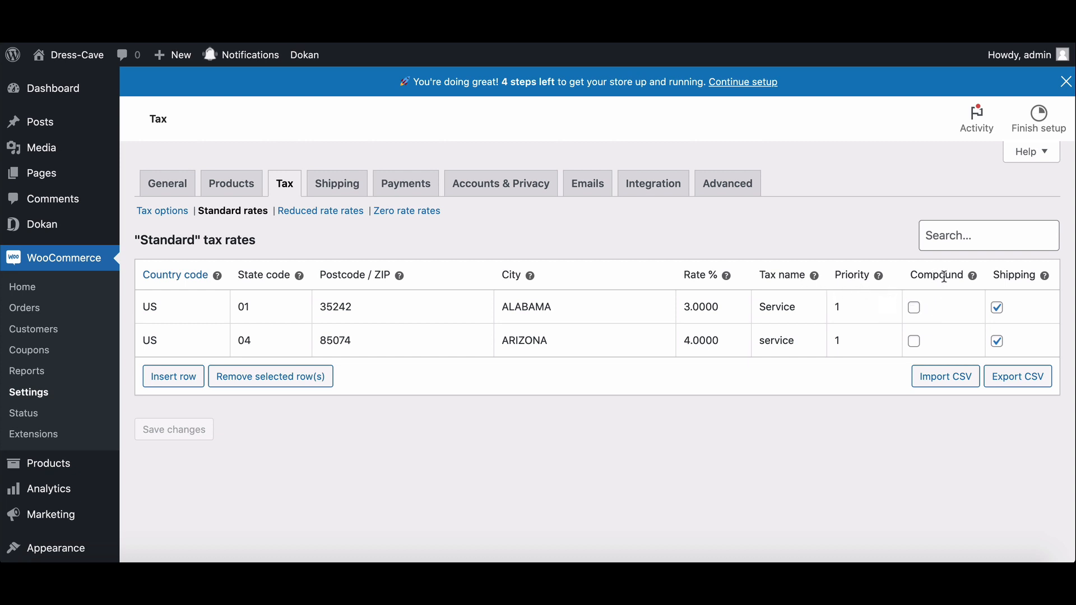
mouse_move(902, 355)
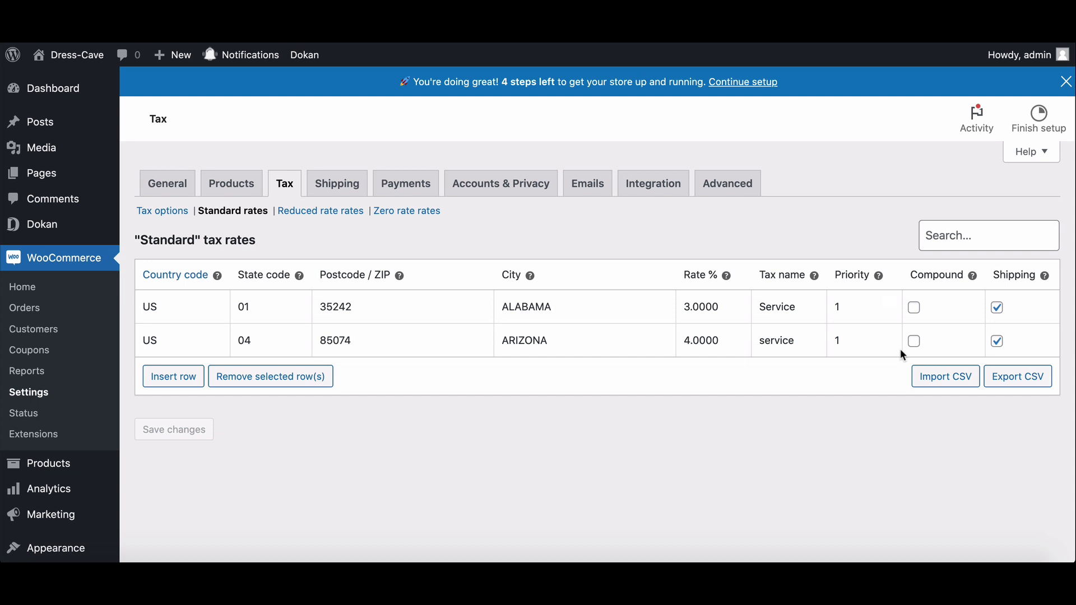
mouse_move(944, 376)
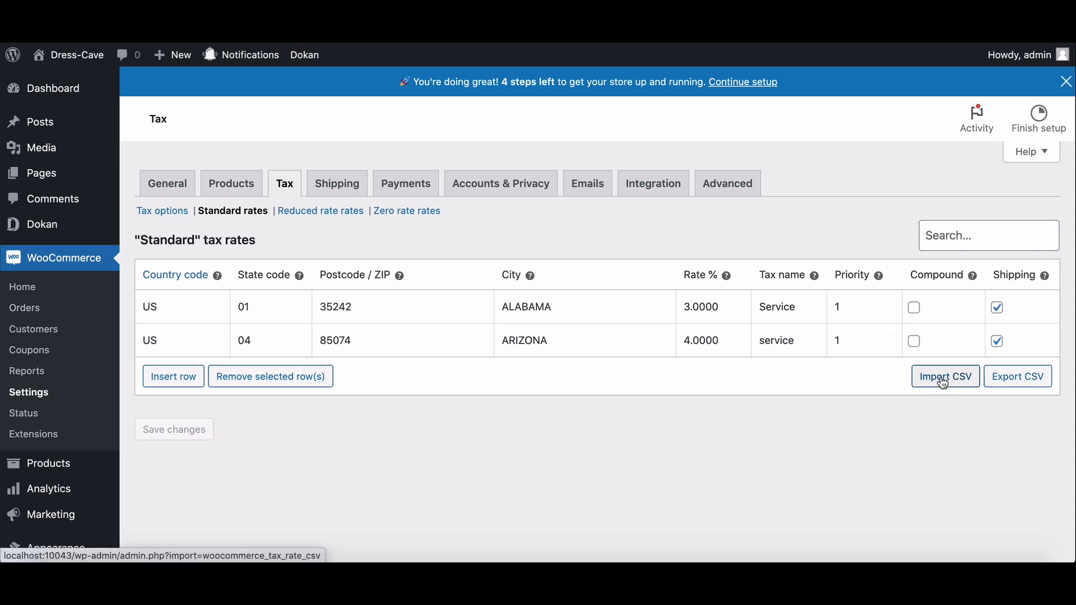
mouse_move(973, 370)
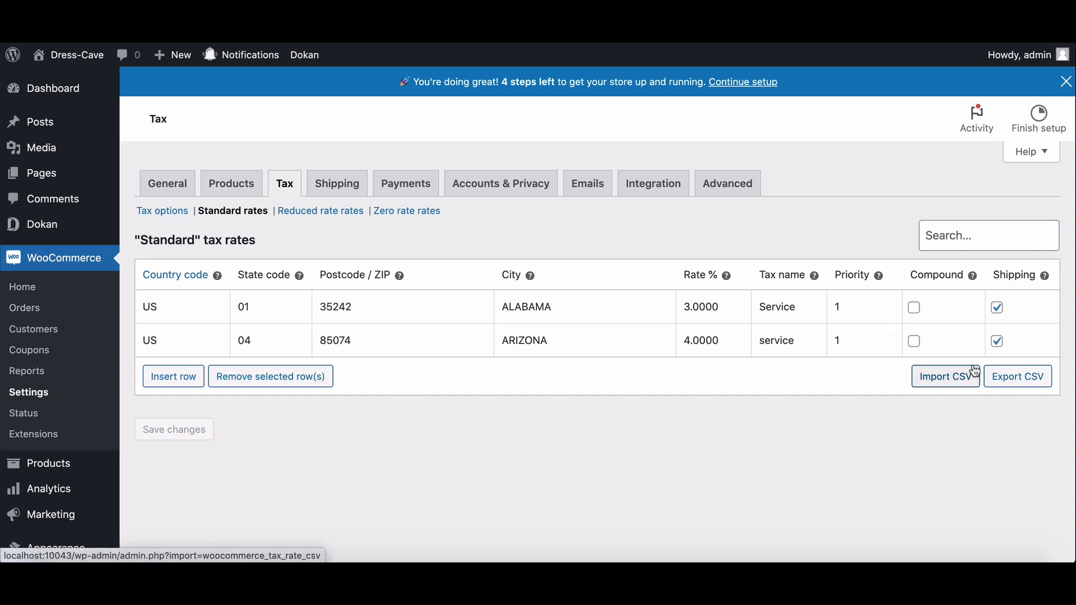
mouse_move(309, 214)
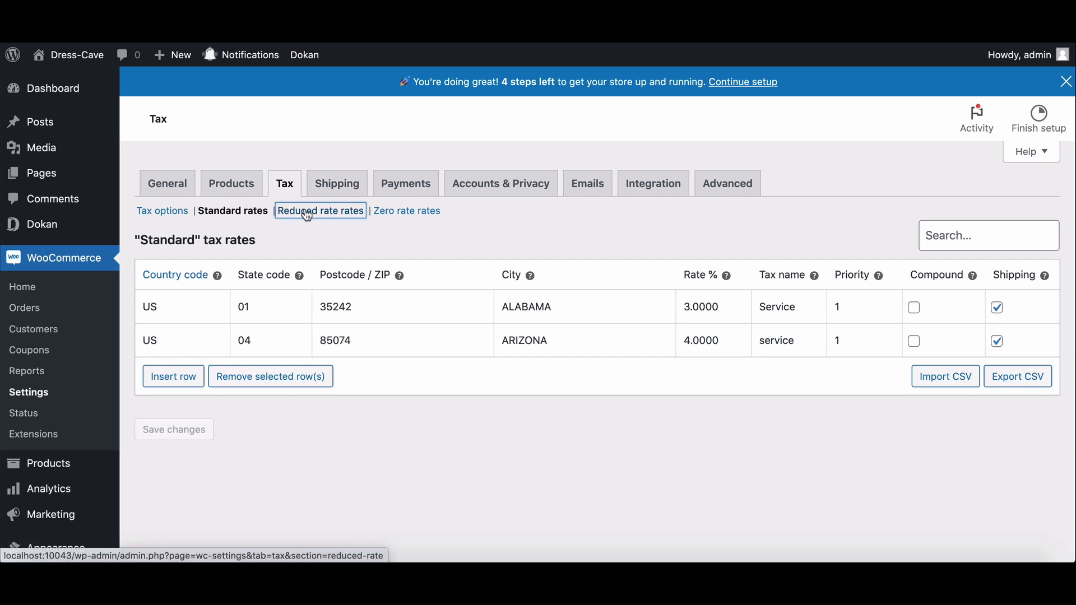
View the Reduced rate table with its Arizona 2% 'Area' row, then the Zero rate table
left_click(319, 211)
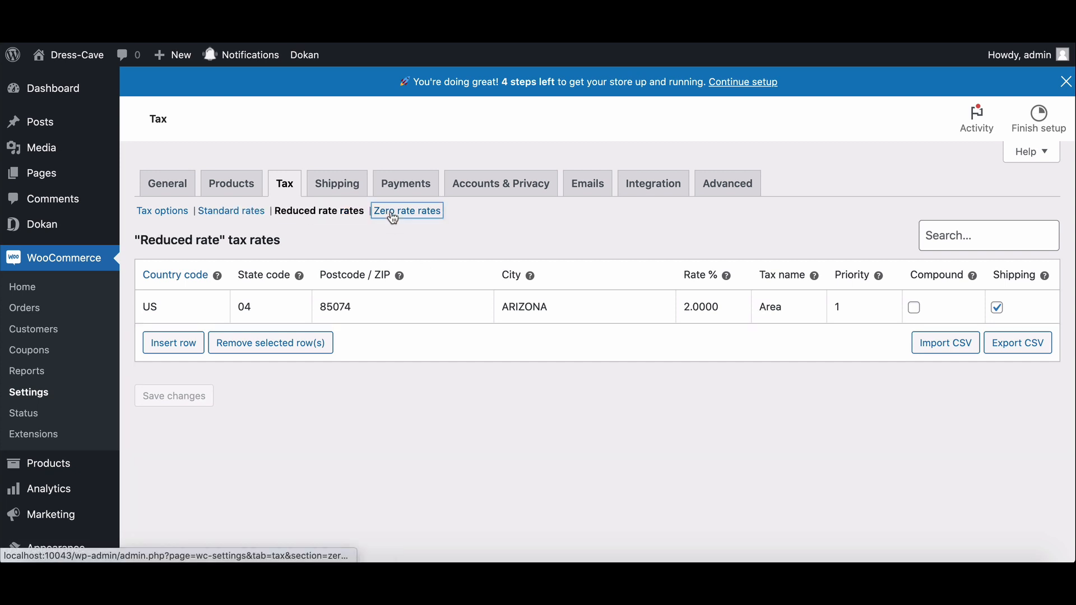
mouse_move(406, 210)
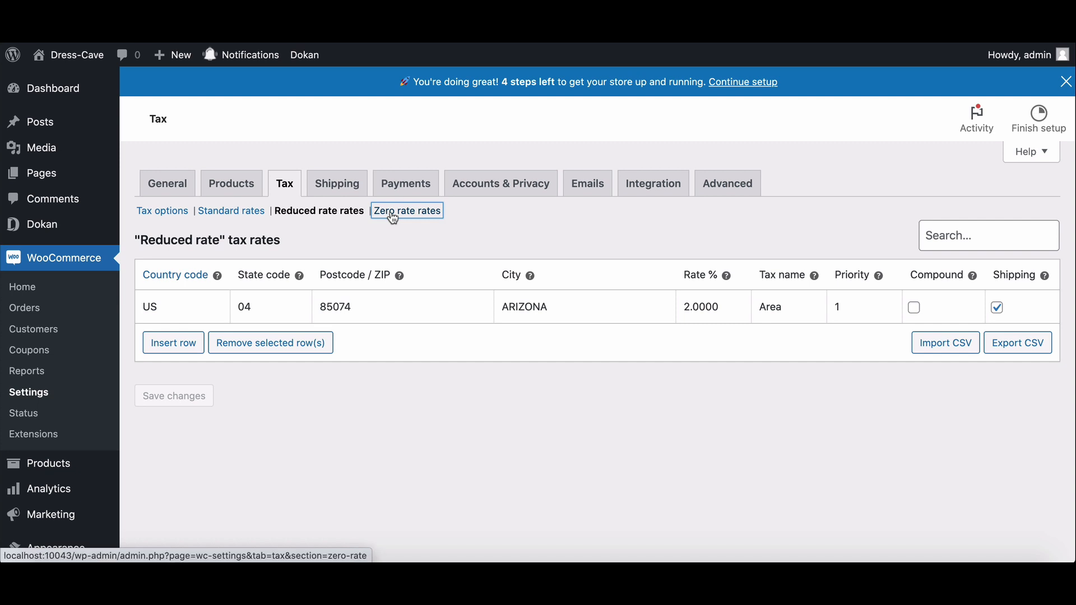
left_click(406, 210)
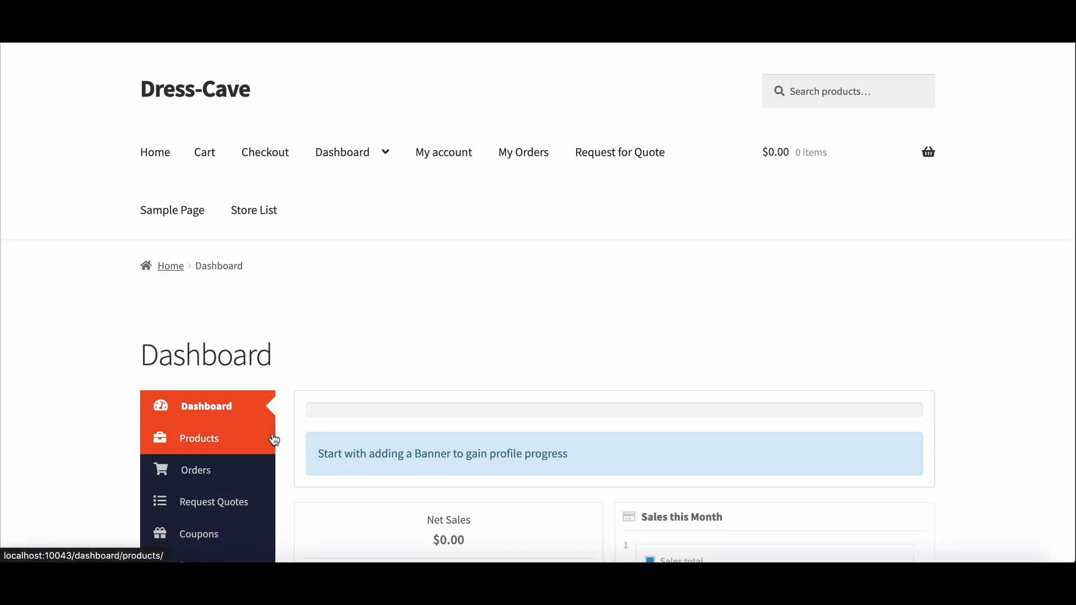
Show the vendor's Products list with its five published dummy products
scroll("down", 3)
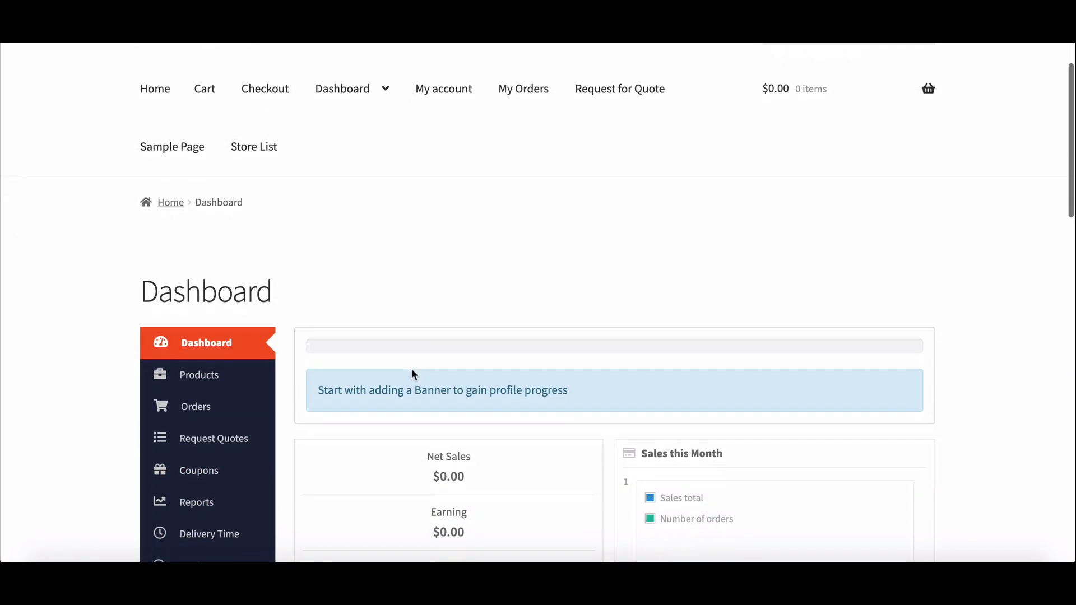
scroll("down", 3)
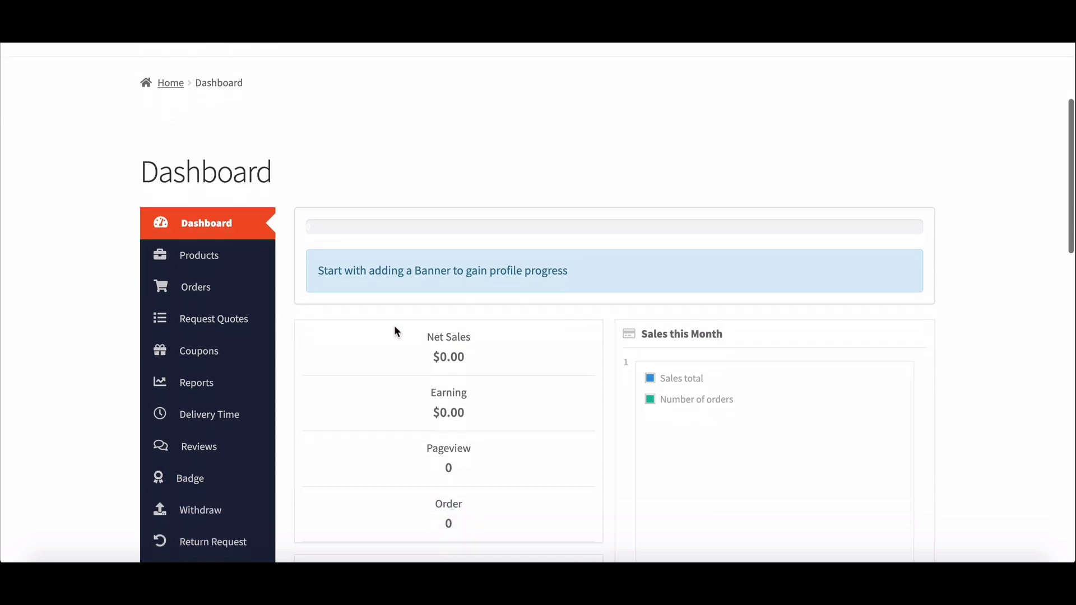
scroll("down", 3)
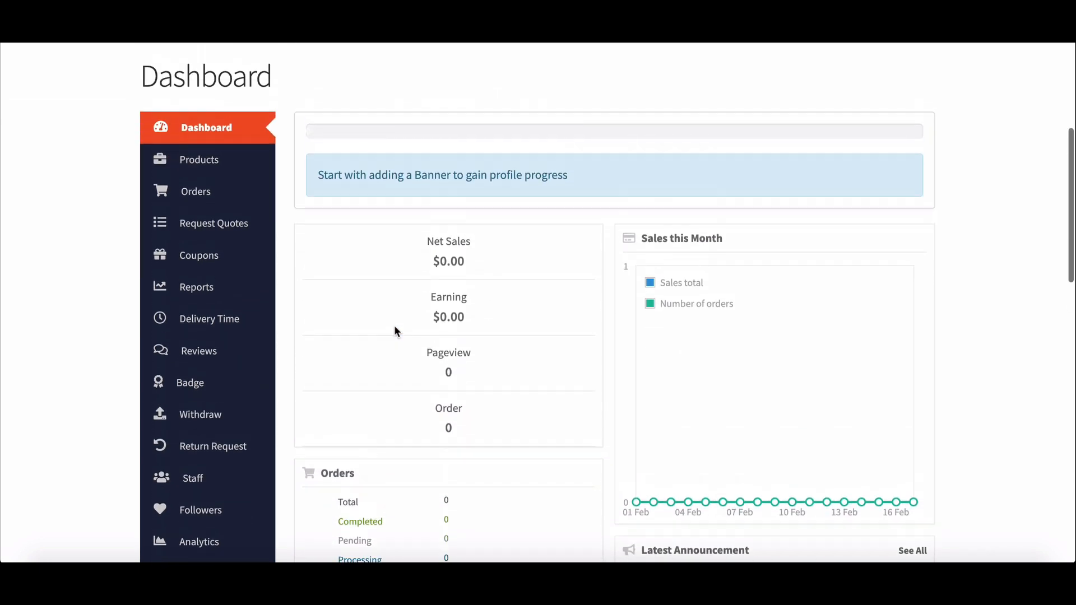
left_click(199, 159)
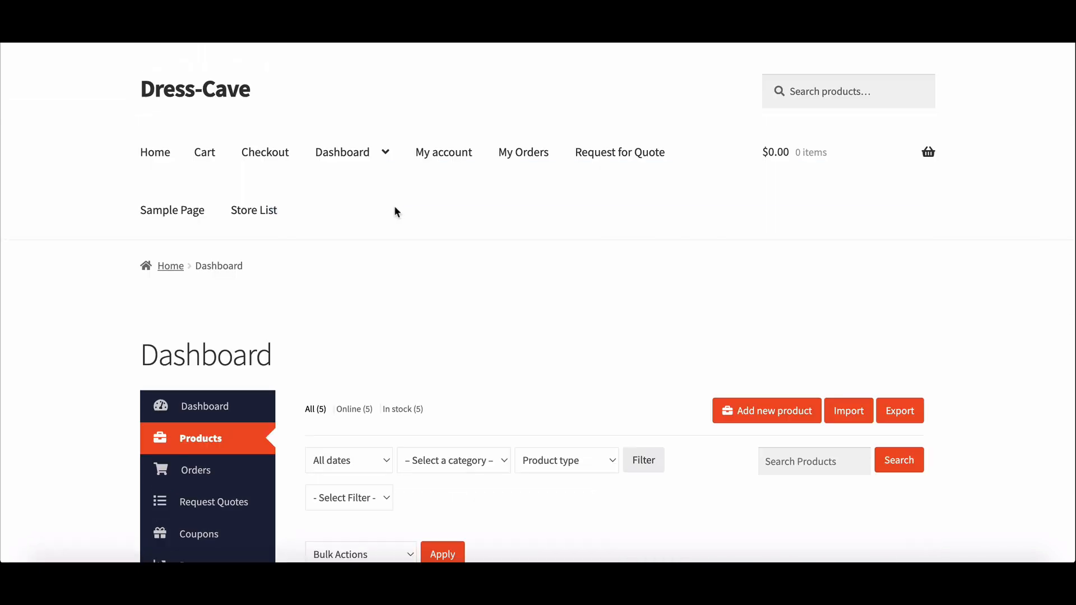
scroll("down", 3)
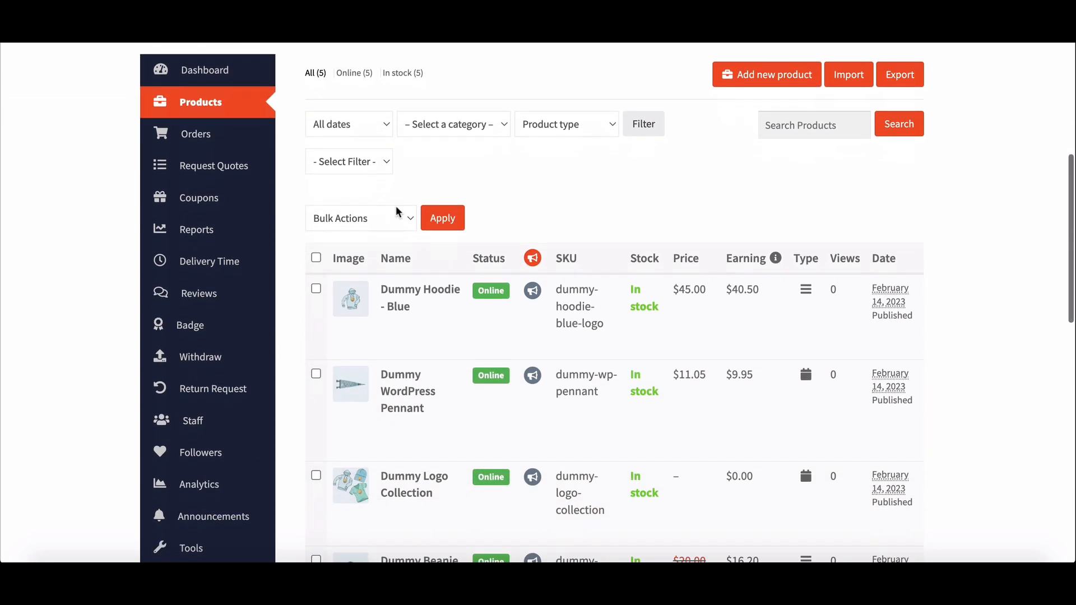
Edit Dummy Hoodie - Blue and view its Tax Class choices: Standard, Reduced rate, Zero rate
left_click(419, 297)
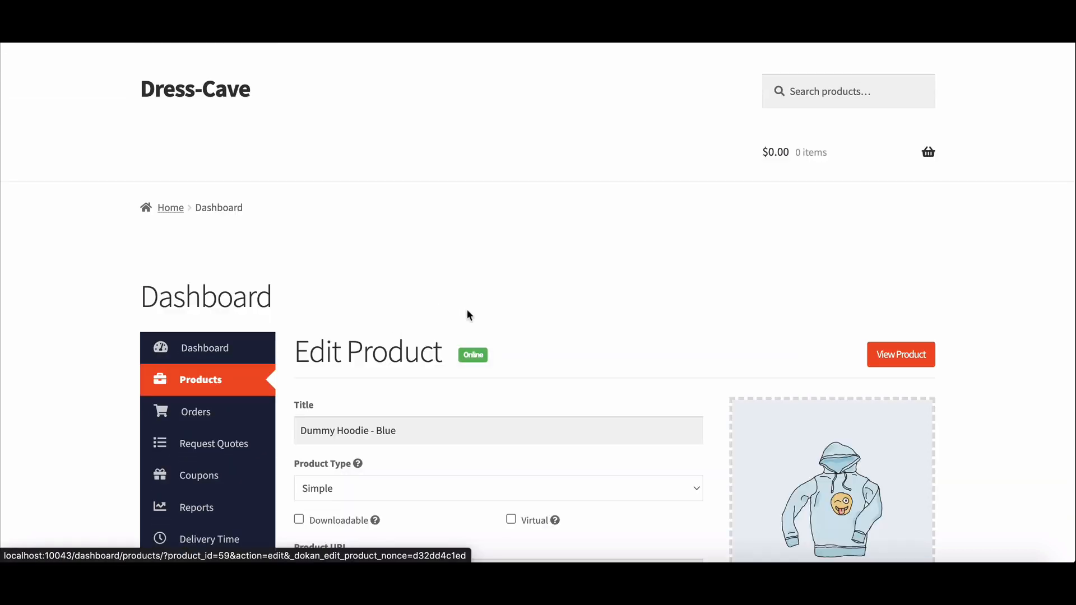
scroll("down", 3)
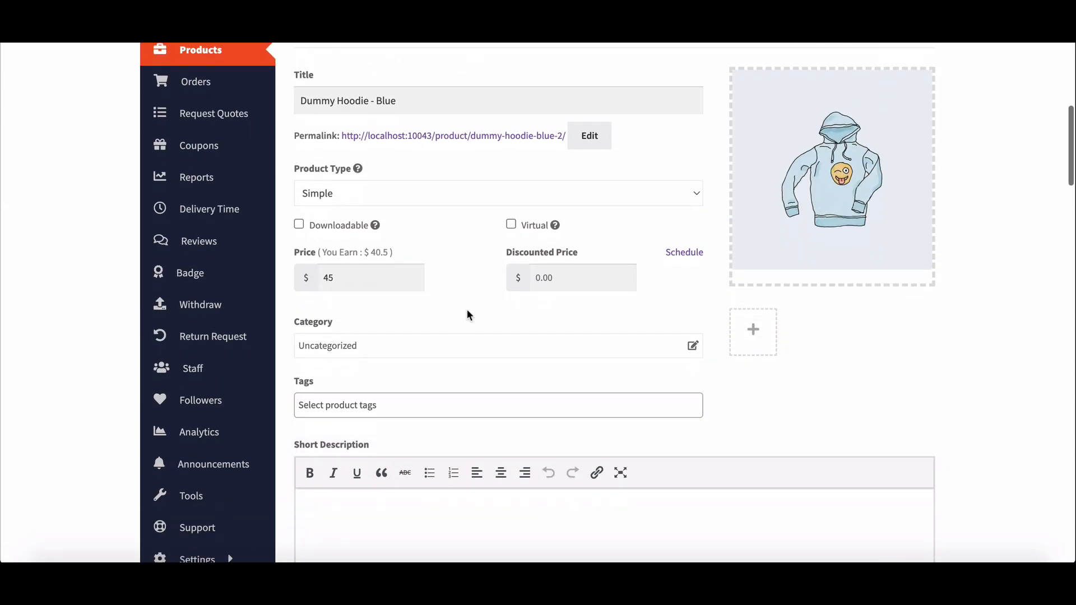
scroll("down", 3)
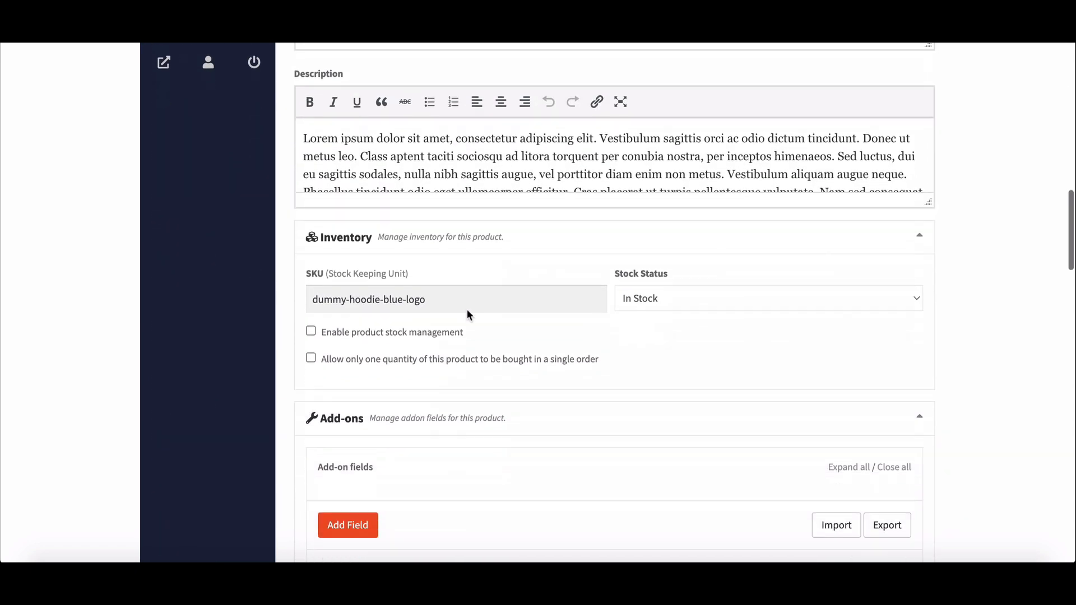
scroll("down", 3)
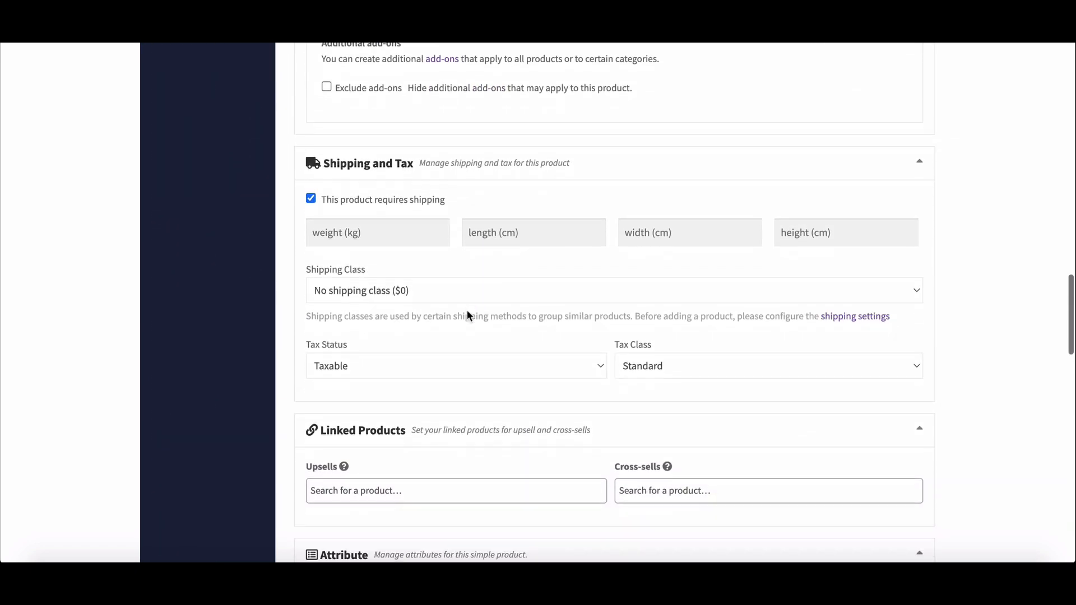
mouse_move(581, 373)
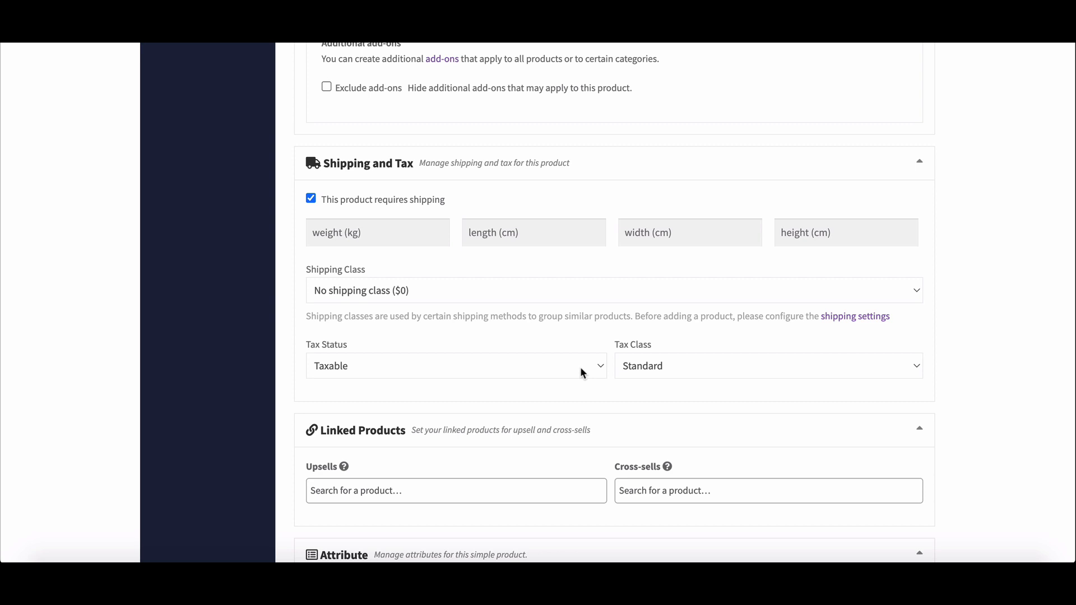
left_click(766, 365)
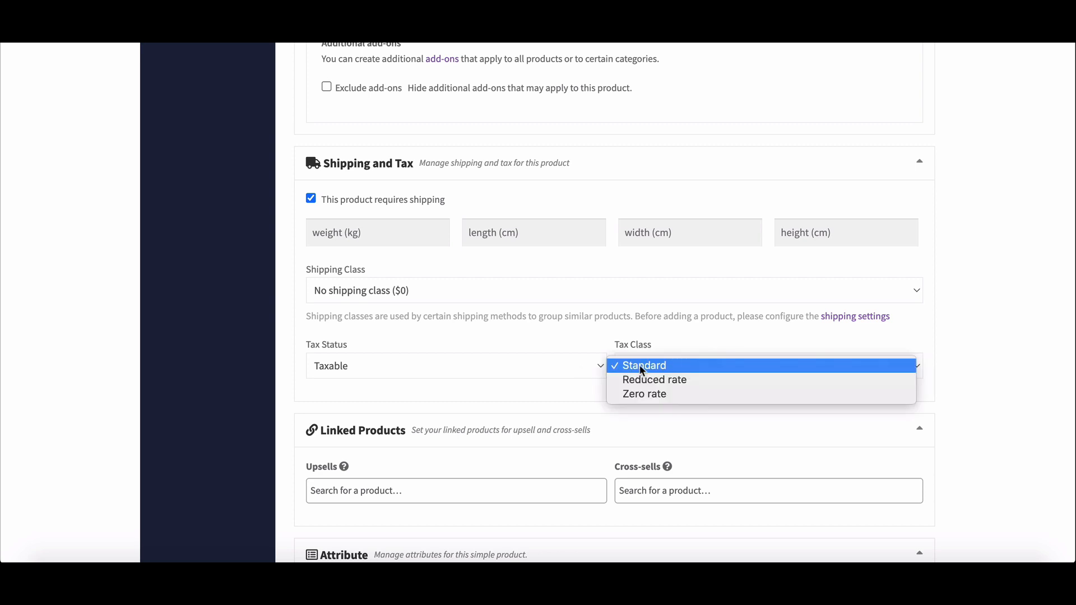
mouse_move(636, 379)
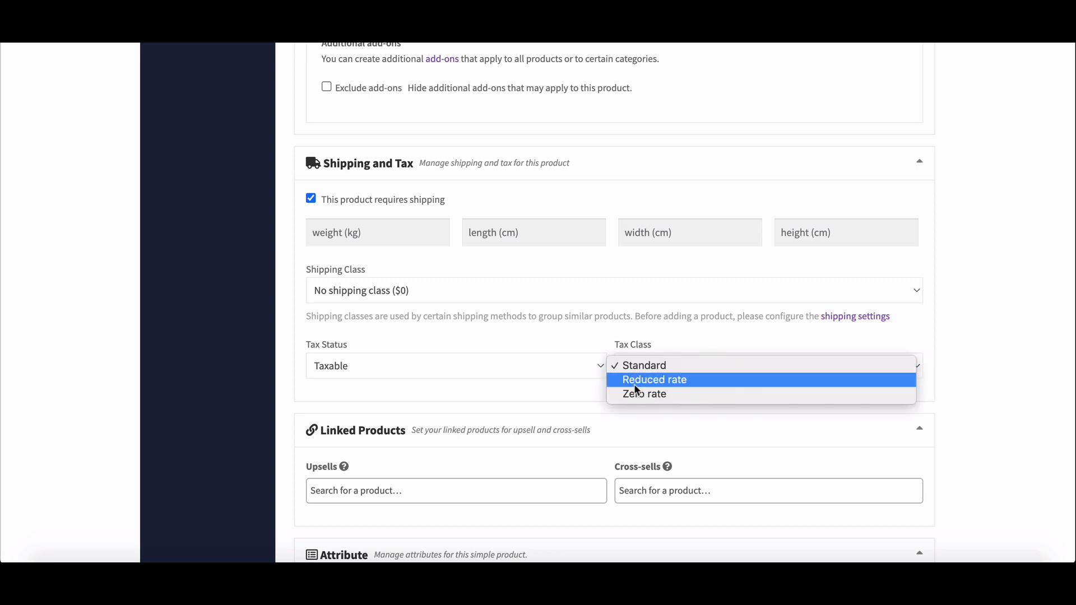
mouse_move(596, 400)
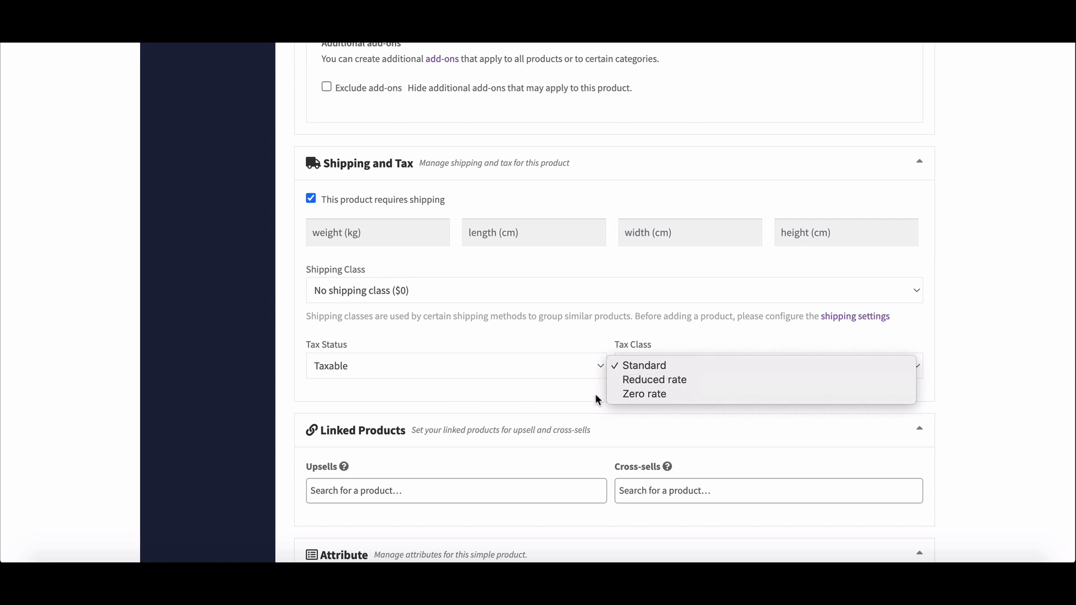
scroll("down", 3)
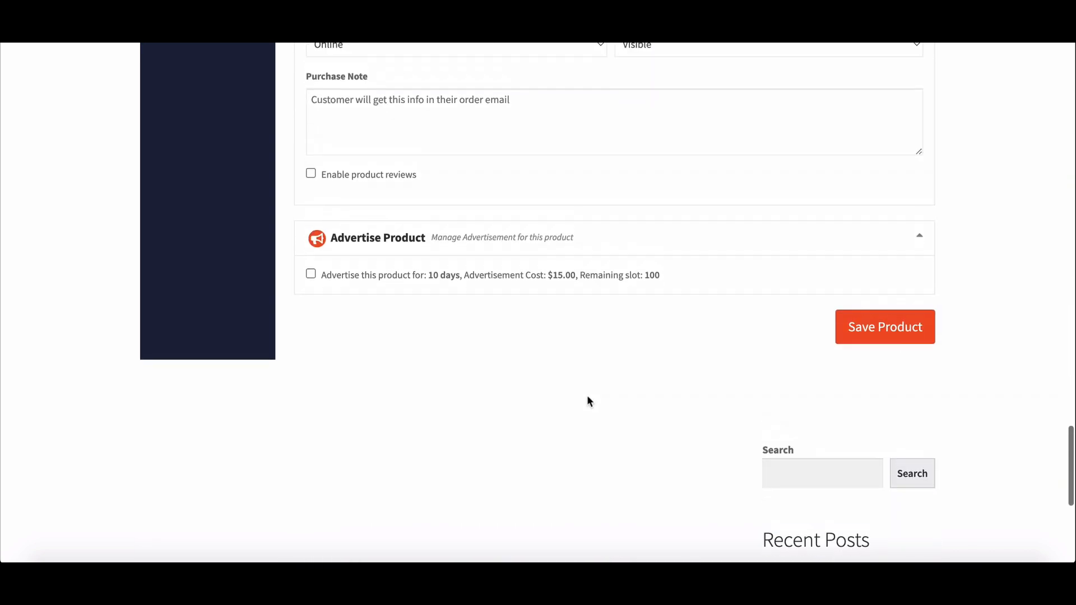
Save the hoodie, add it to the cart and confirm the $21.00 subtotal includes $1.00 tax
left_click(884, 326)
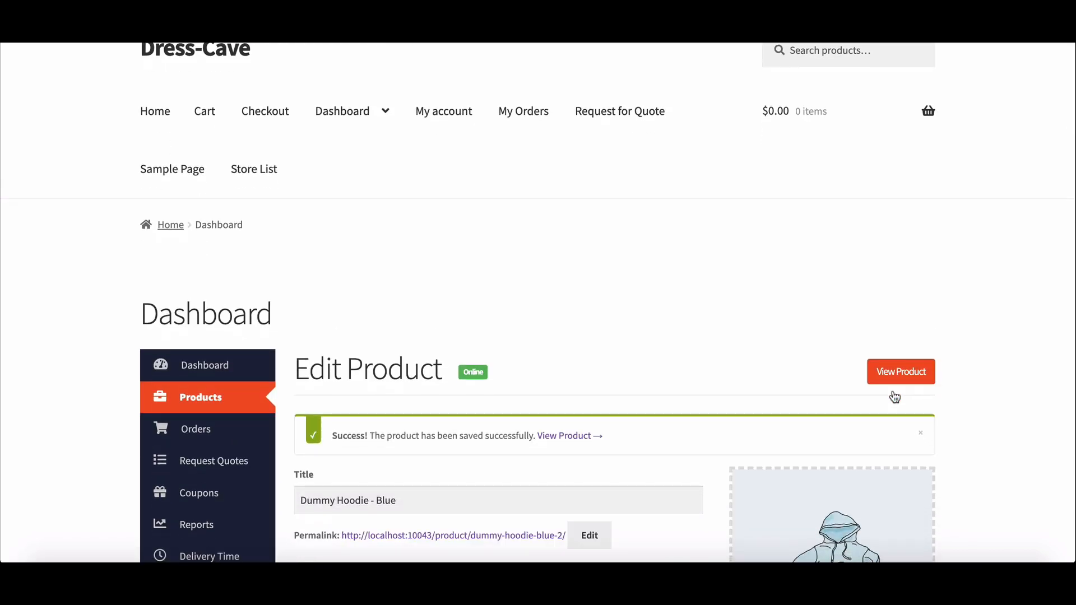
left_click(900, 371)
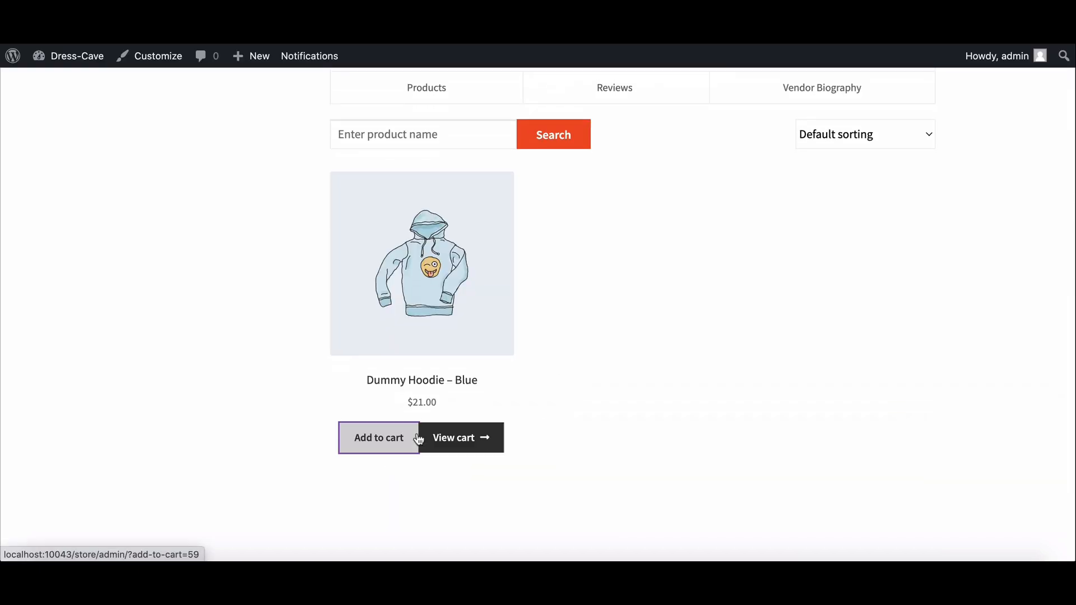
left_click(453, 437)
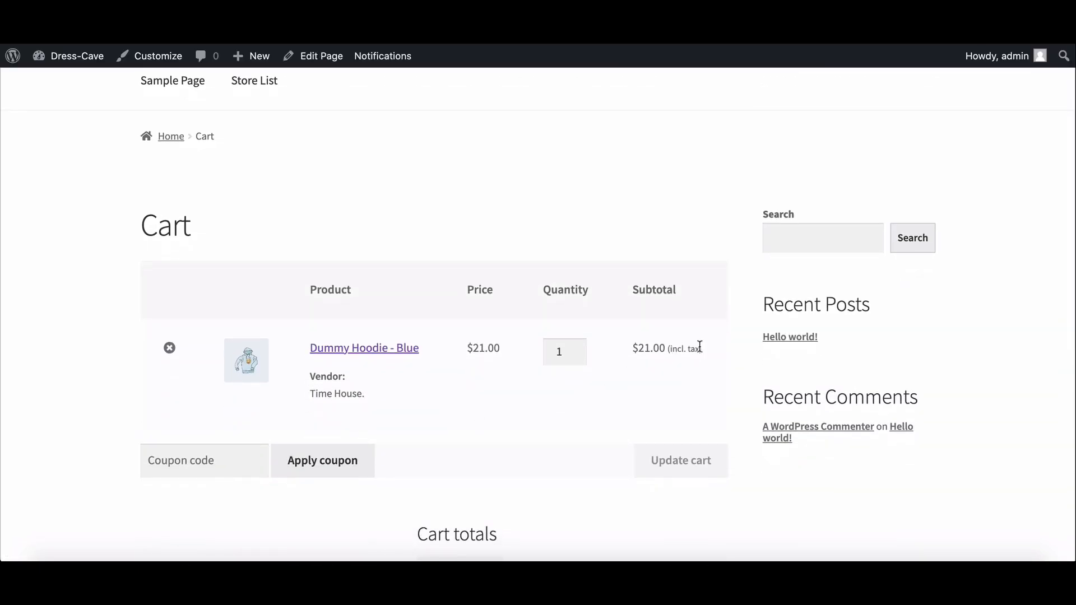
scroll("down", 3)
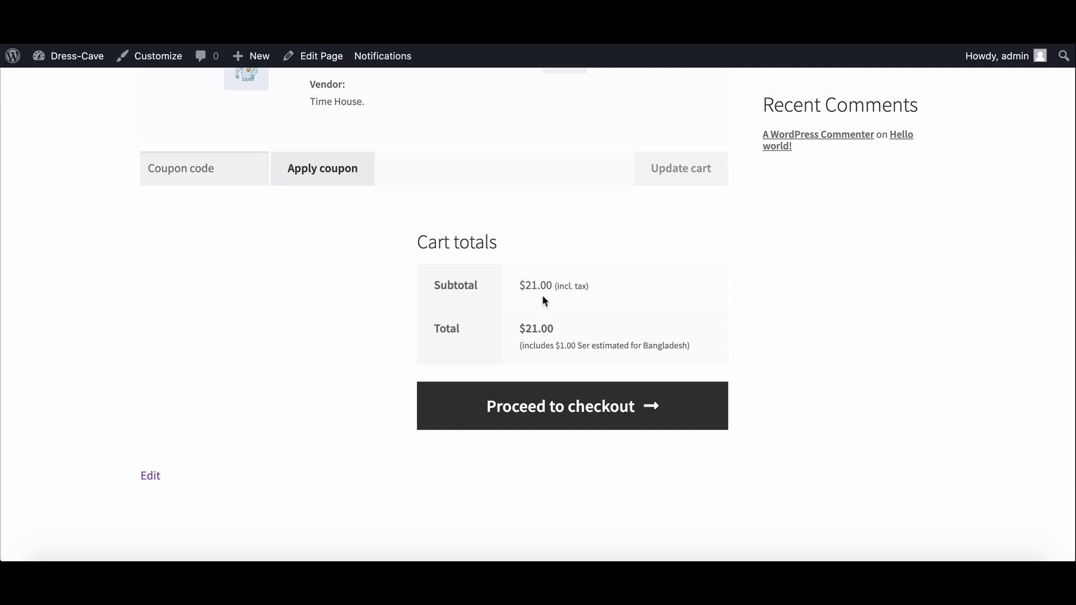
scroll("up", 3)
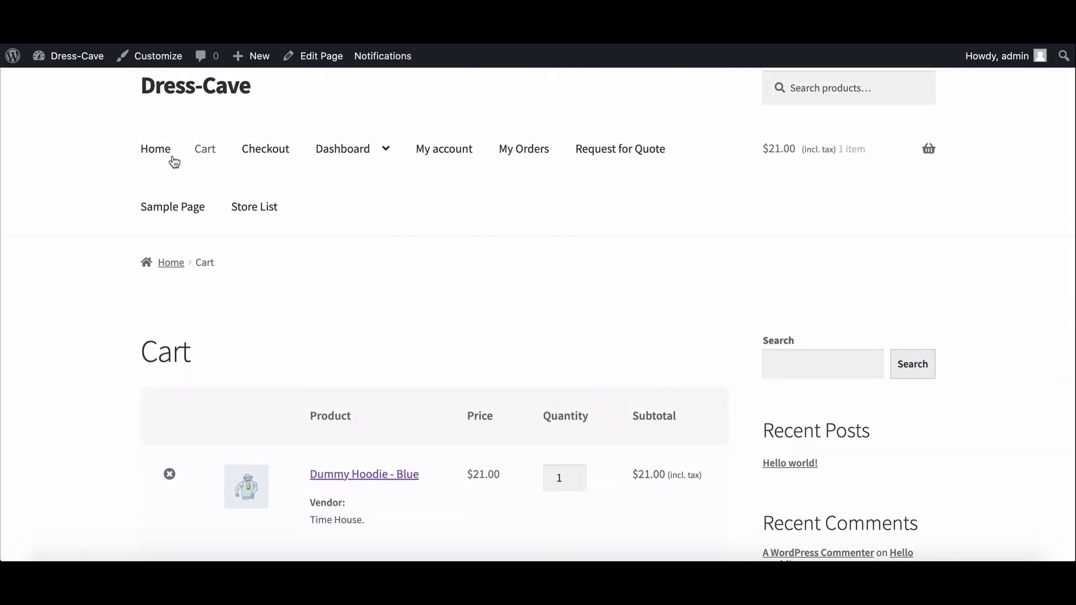
Return to the Shop home page and browse its product grid
left_click(156, 149)
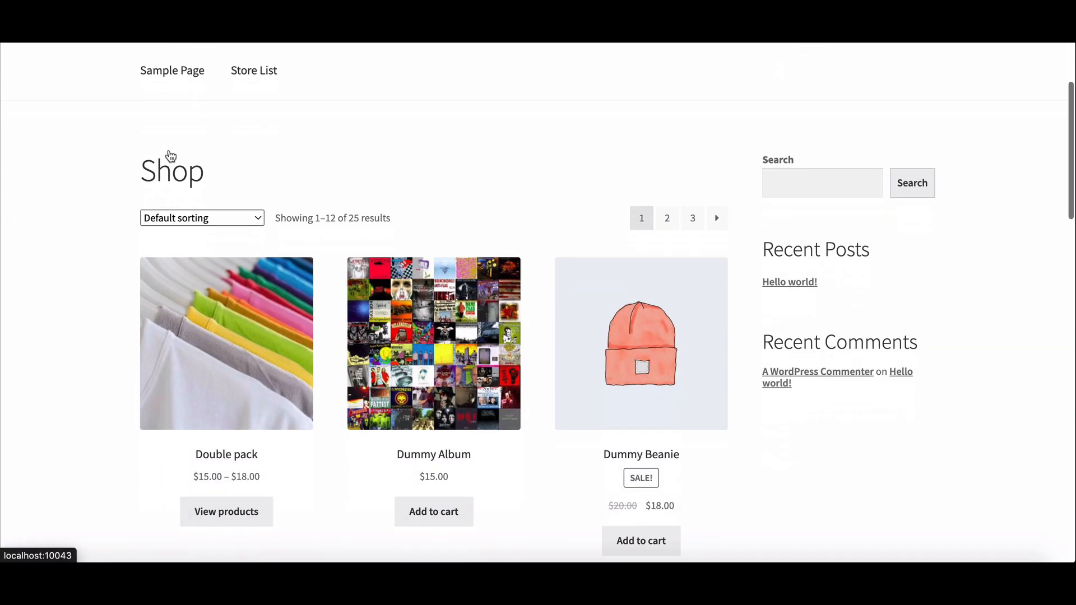
scroll("down", 3)
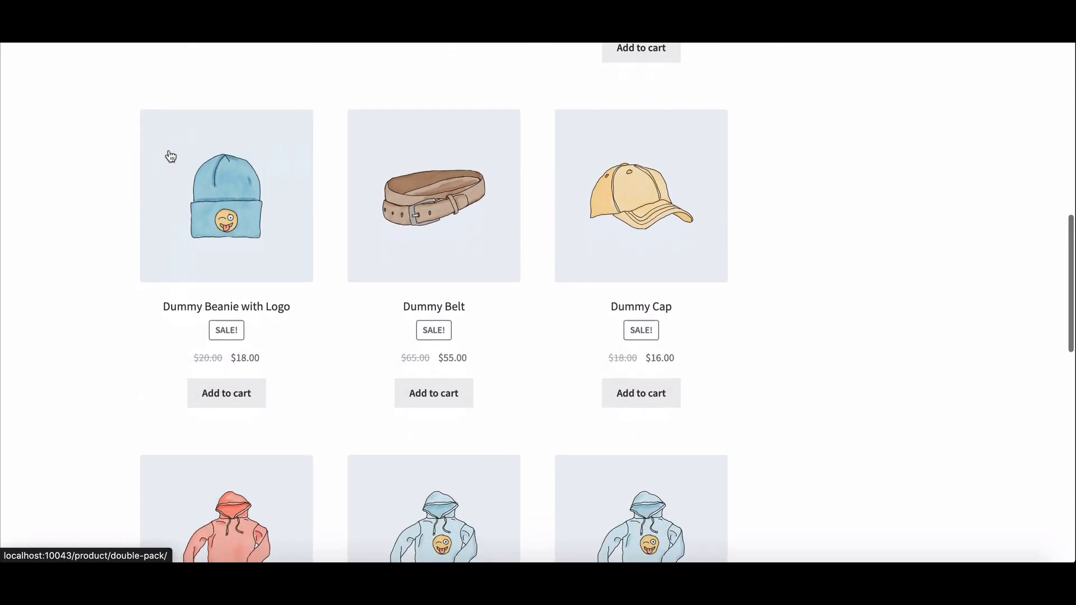
scroll("down", 3)
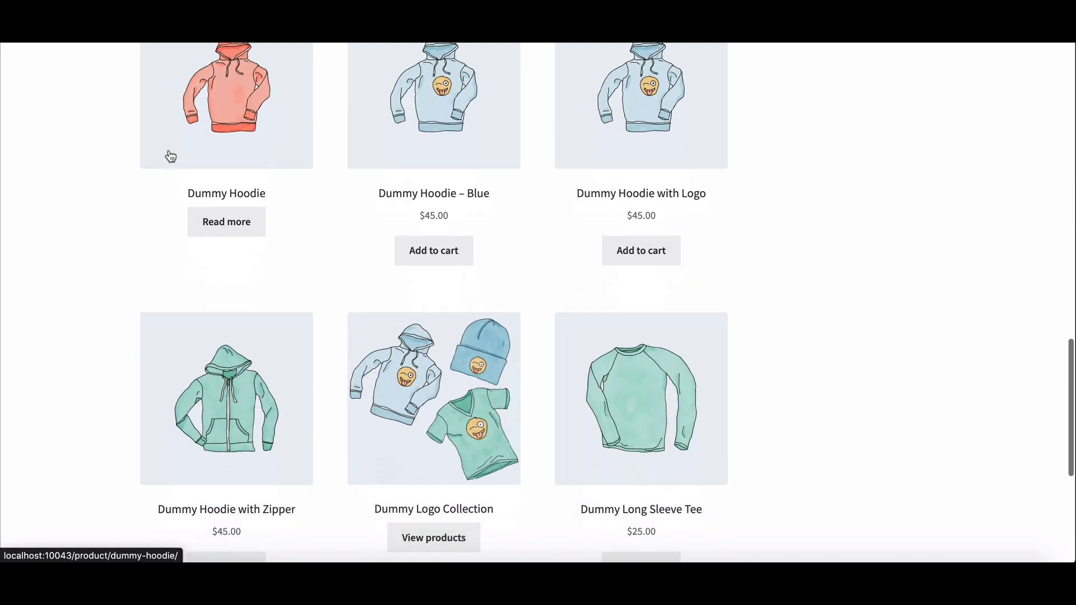
scroll("down", 3)
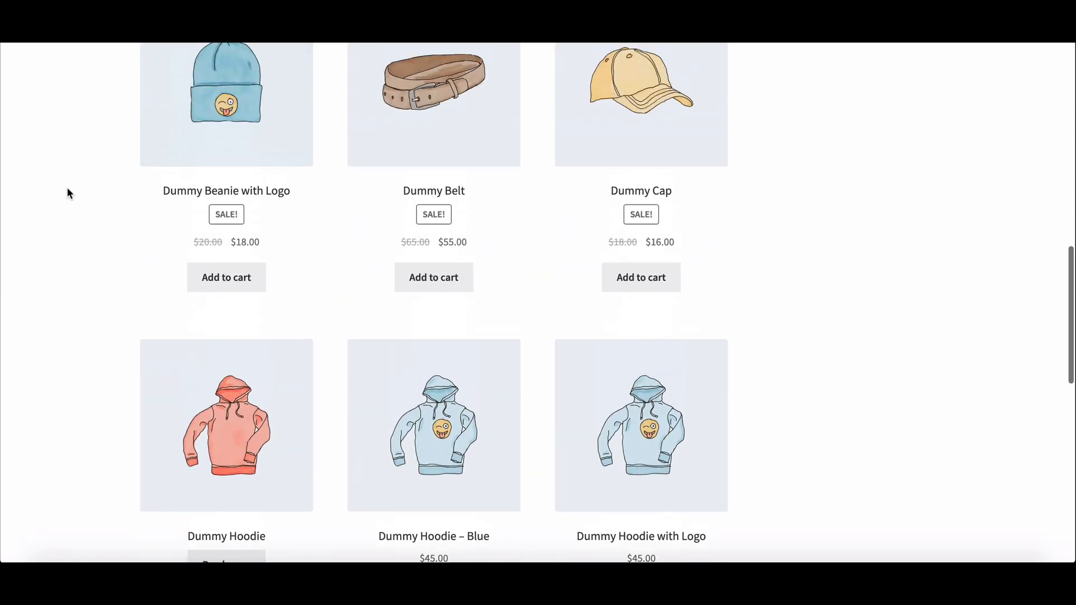
scroll("up", 3)
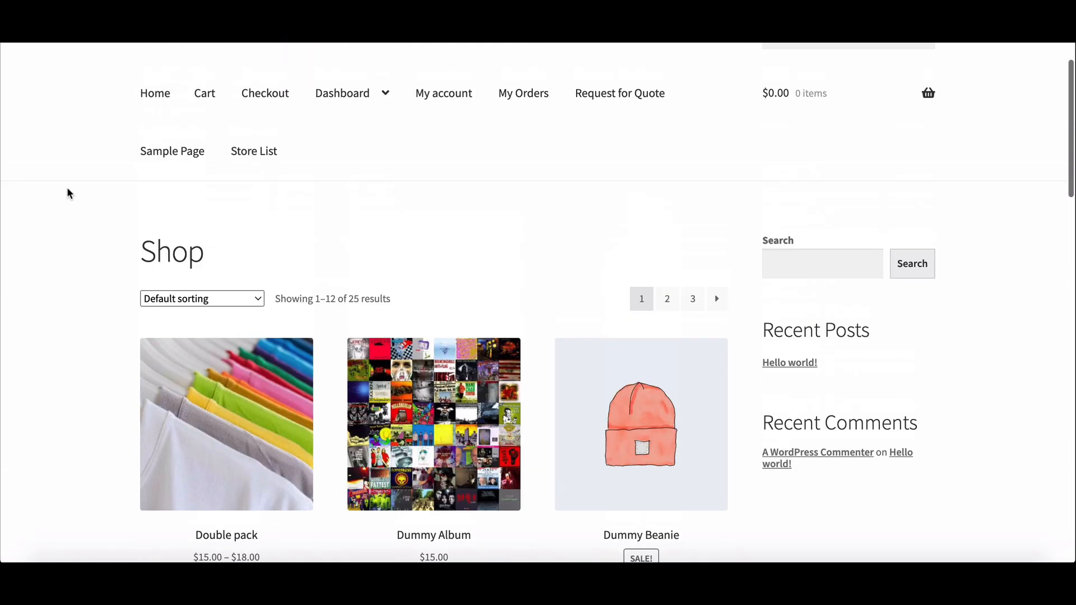